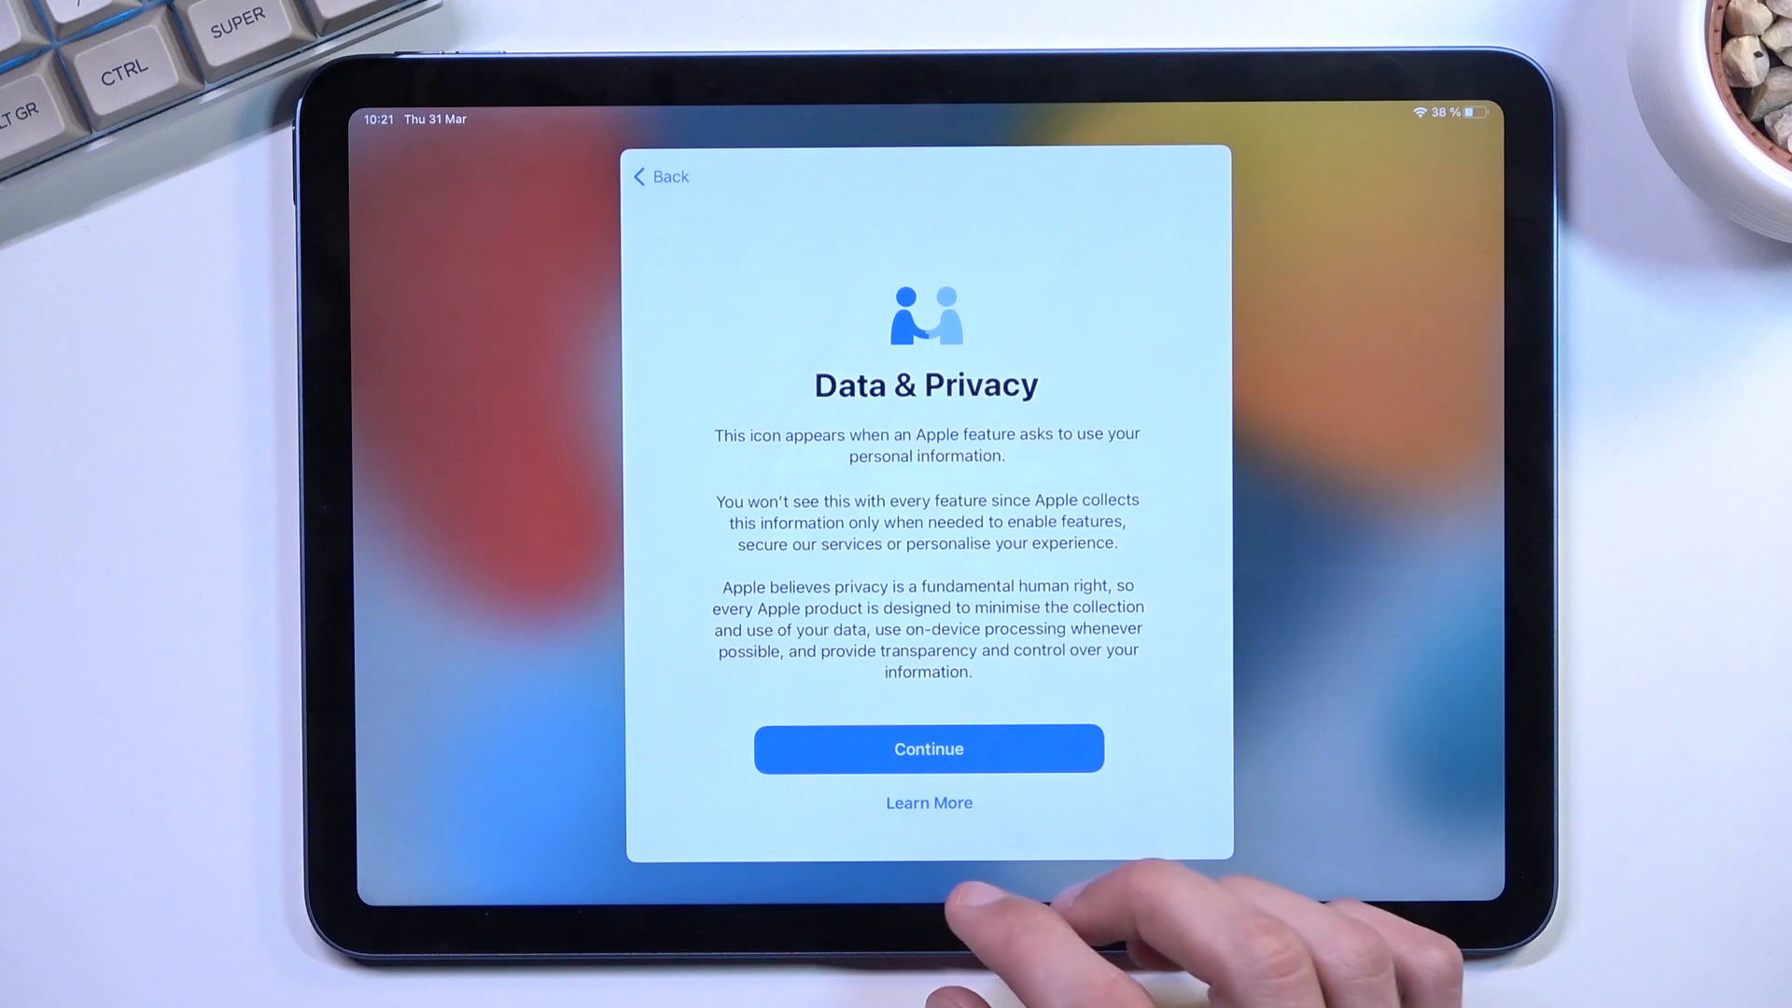
- Accept the Data & Privacy notice and decline Touch ID, confirming Don't Use
{"action": "left_click", "coordinate": [927, 748]}
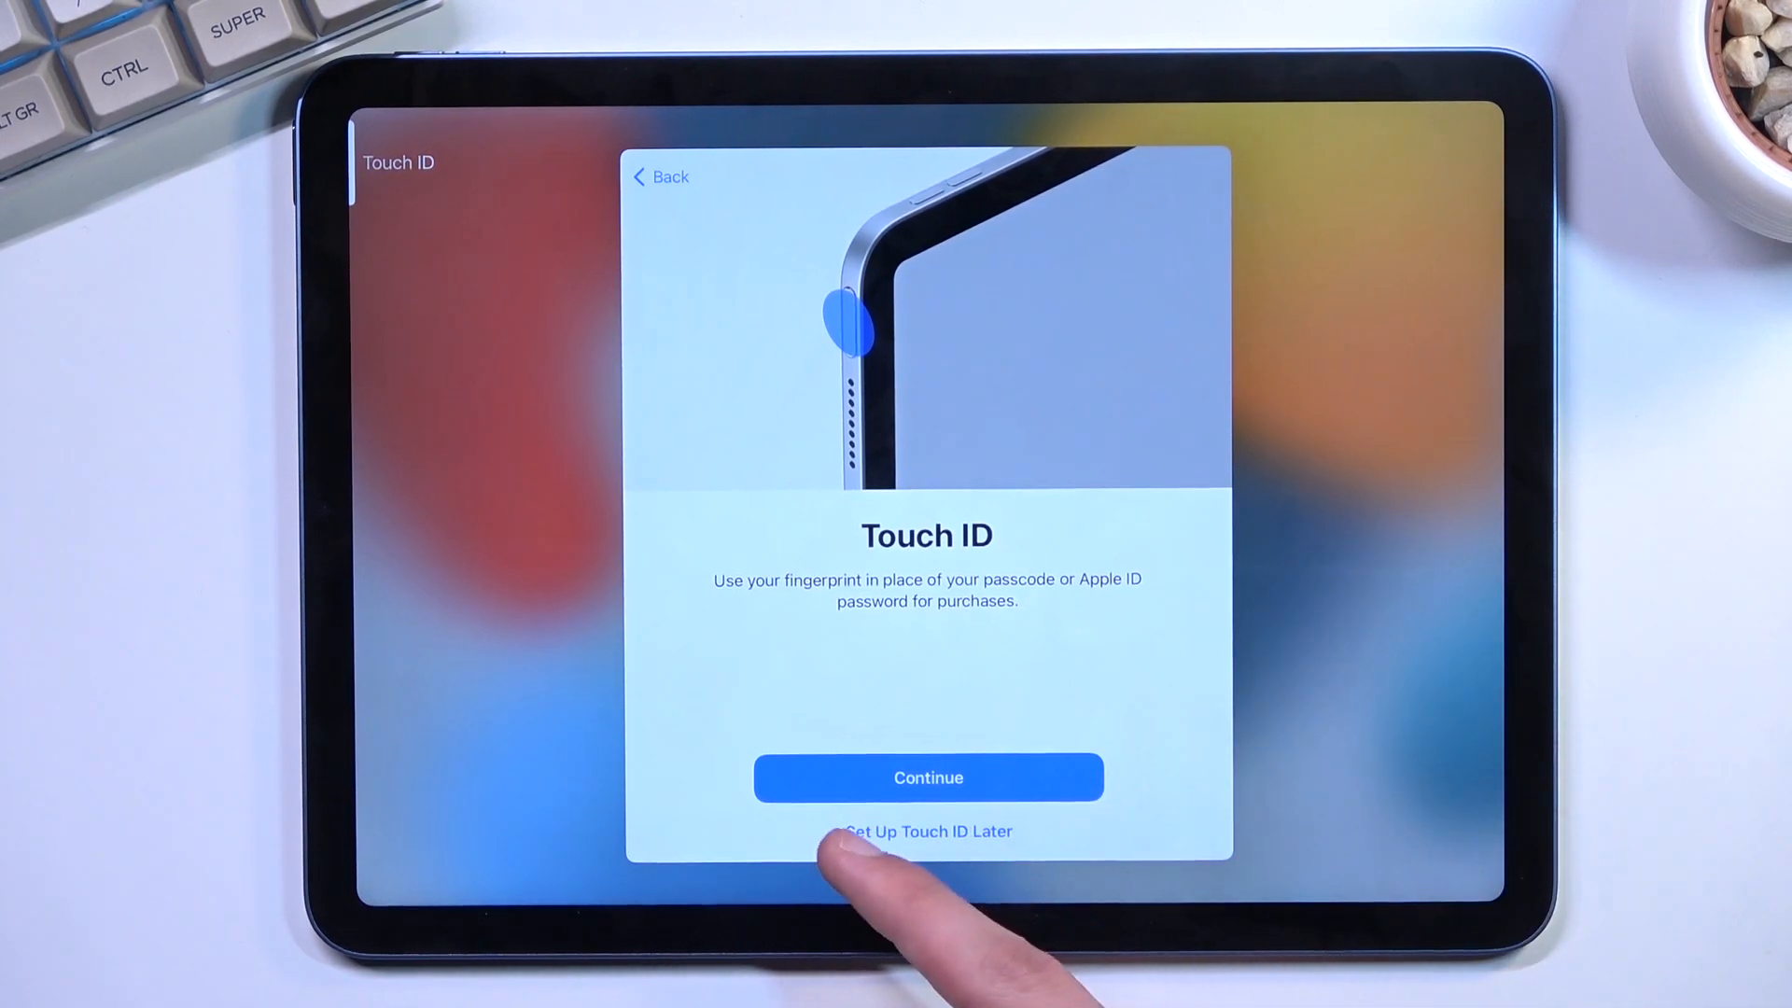
{"action": "left_click", "coordinate": [926, 831]}
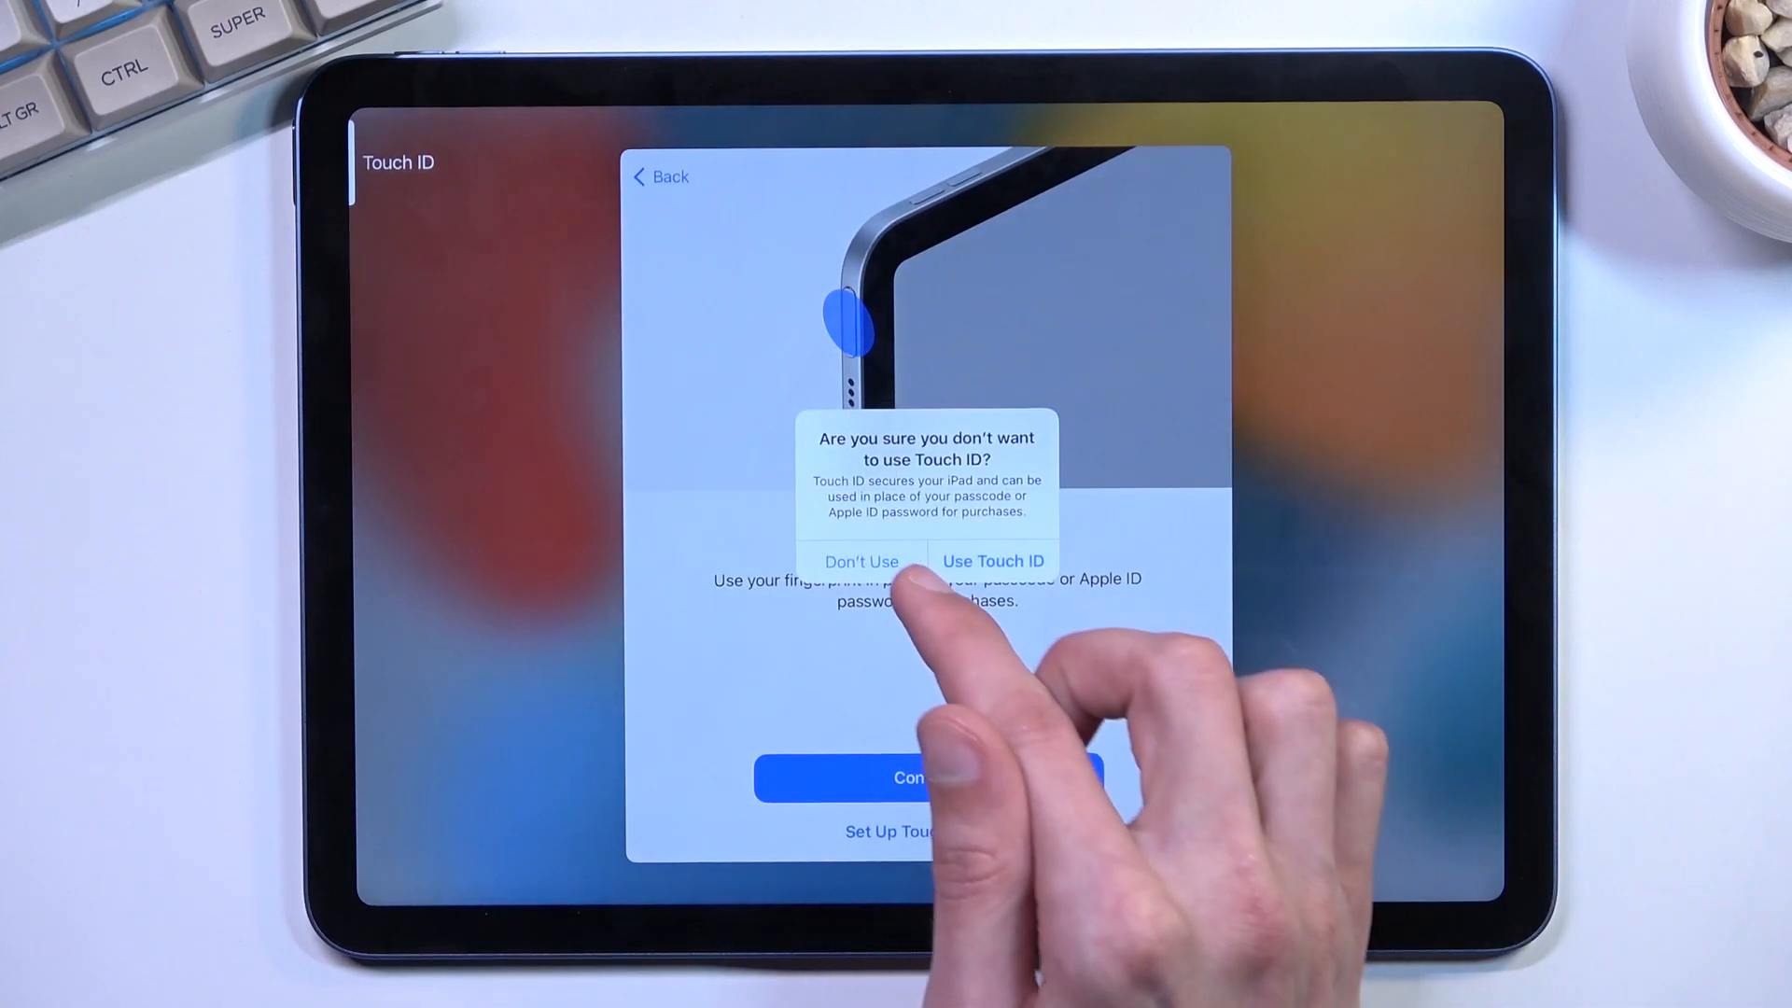
{"action": "left_click", "coordinate": [862, 562]}
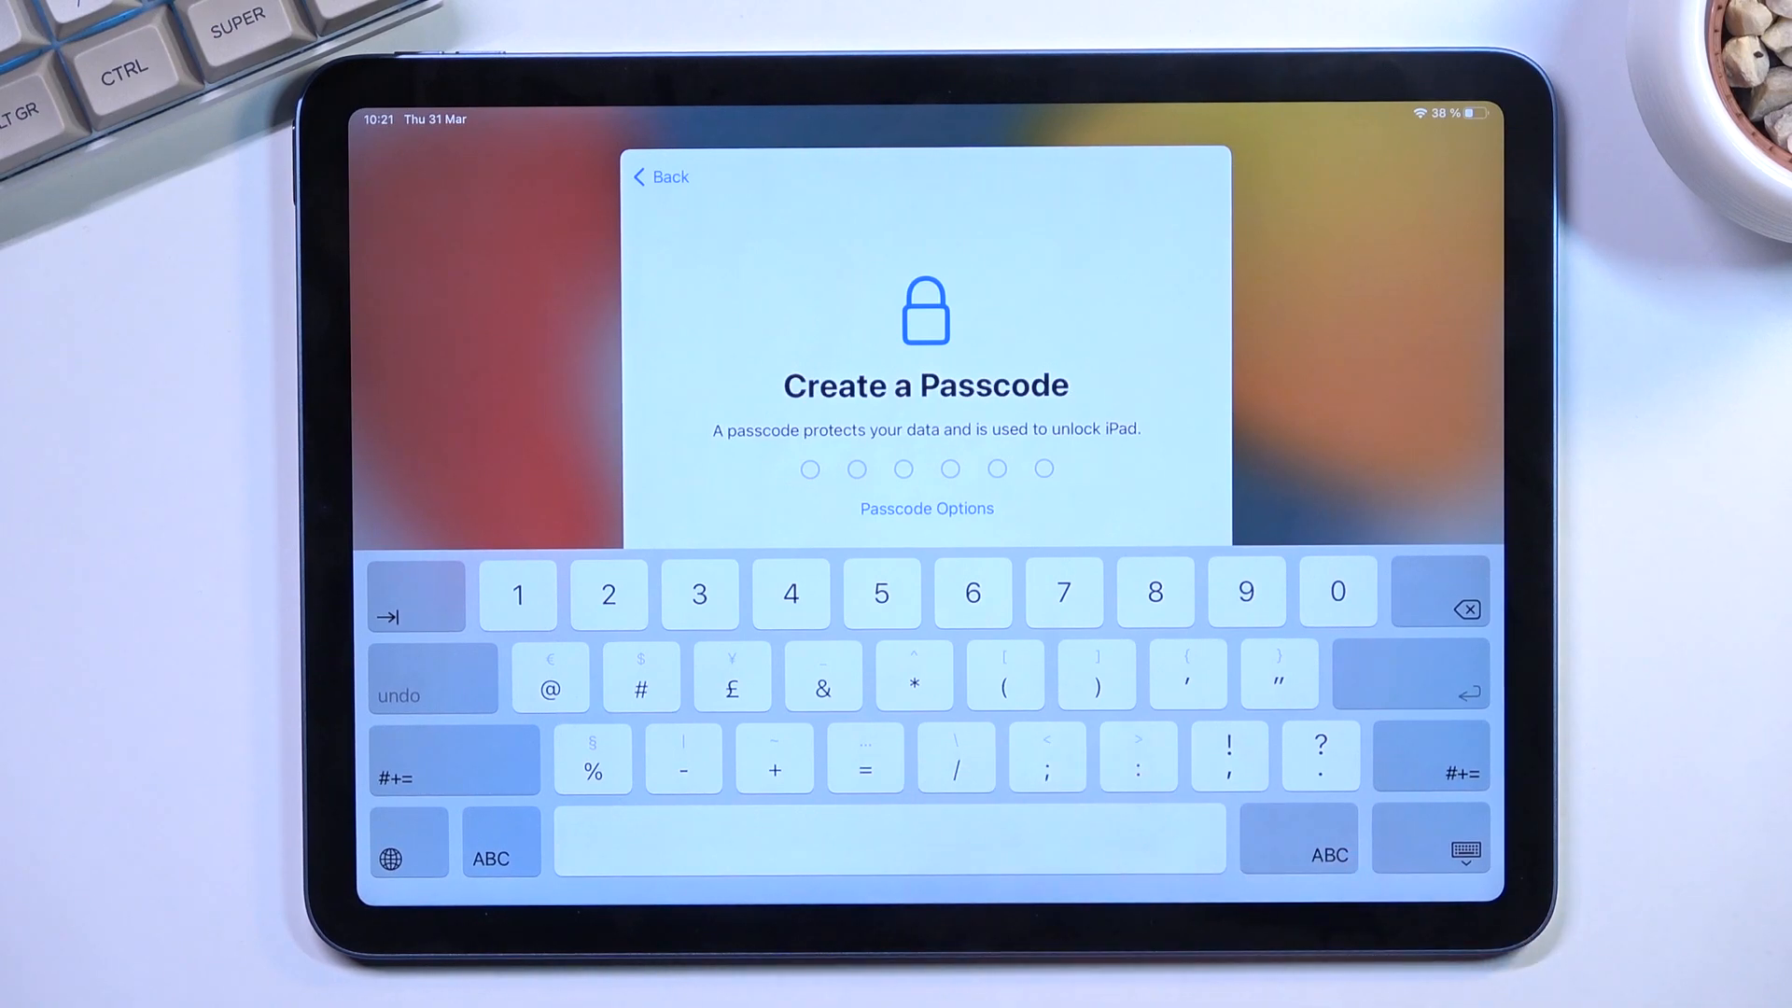
- Choose Passcode Options on the Create a Passcode screen to move past the passcode
{"action": "left_click", "coordinate": [927, 508]}
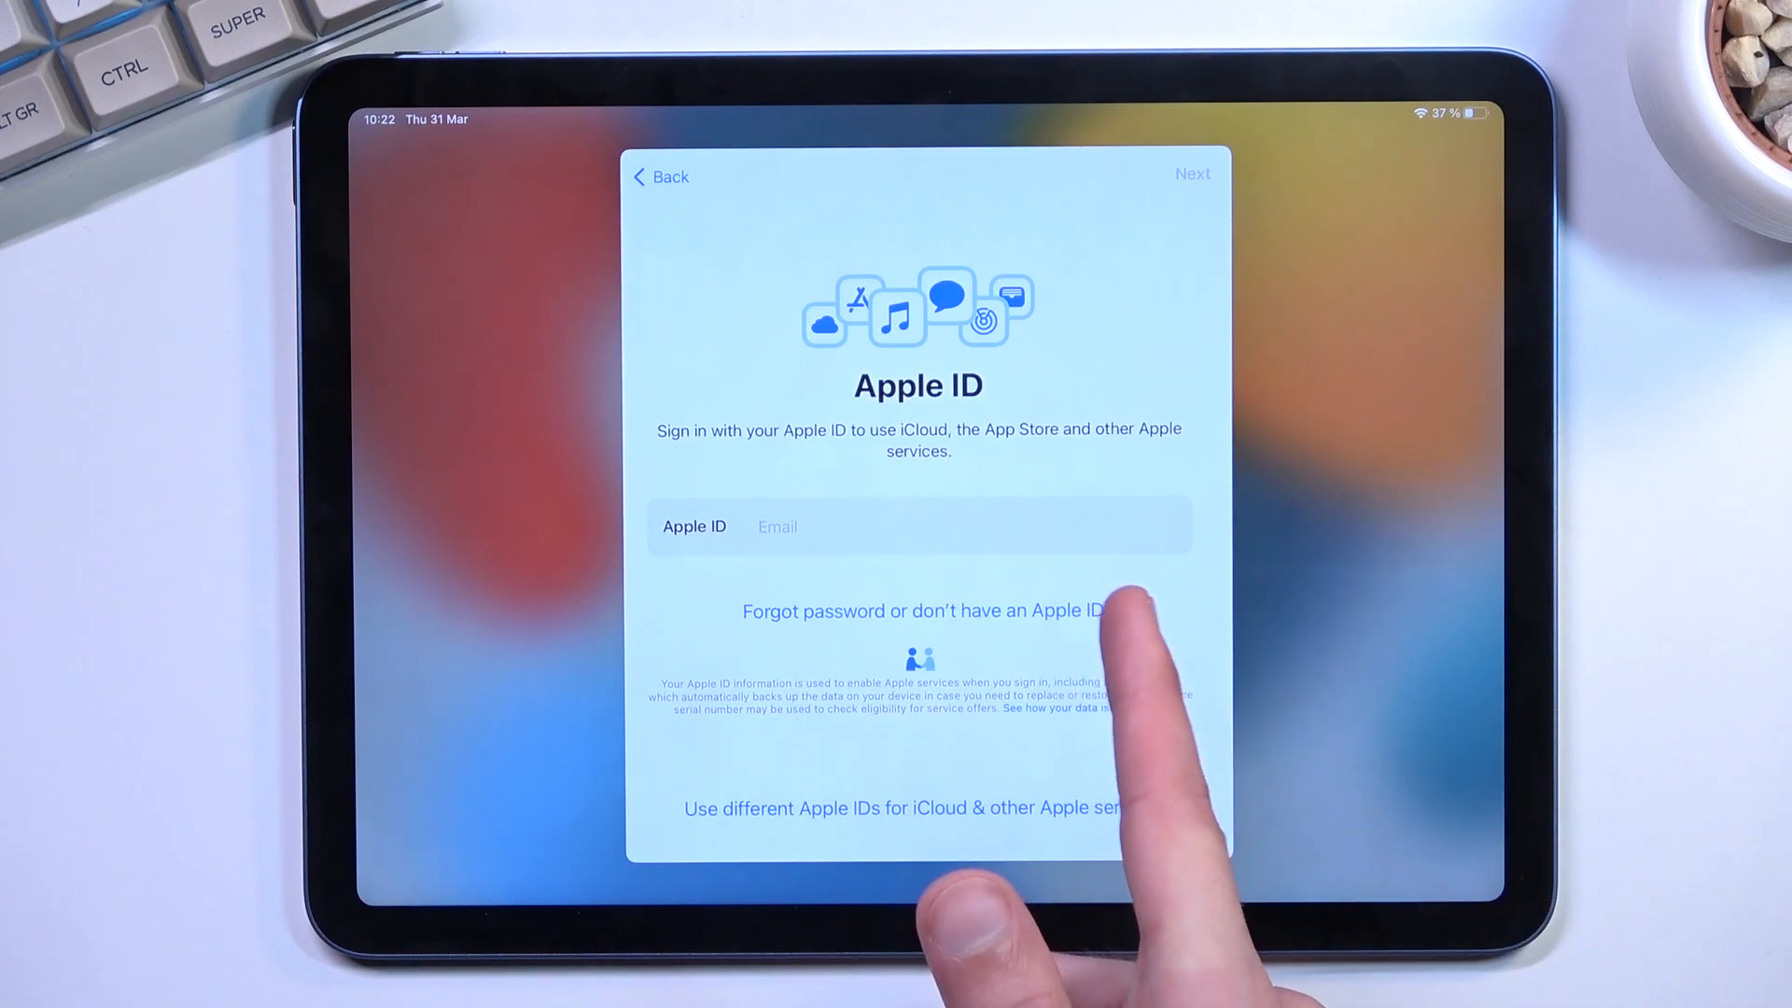
- Defer Apple ID sign-in to Settings and agree to the iOS Terms and Conditions
{"action": "left_click", "coordinate": [925, 610]}
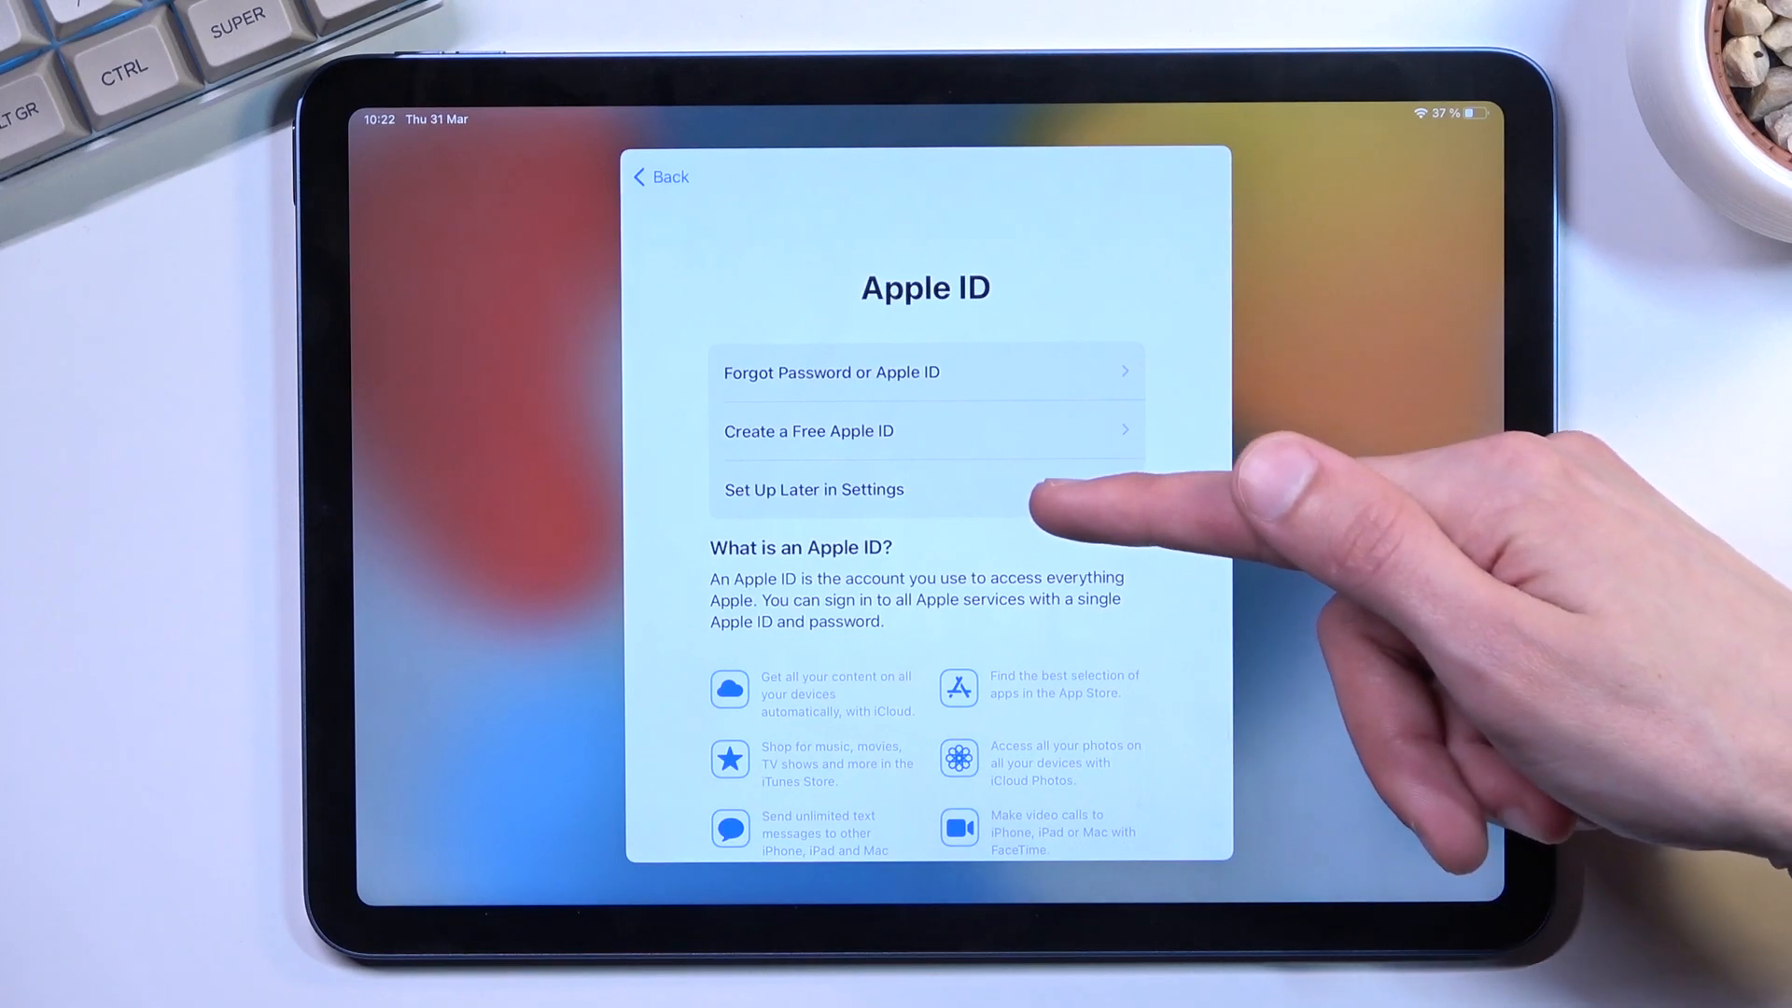
{"action": "left_click", "coordinate": [812, 489]}
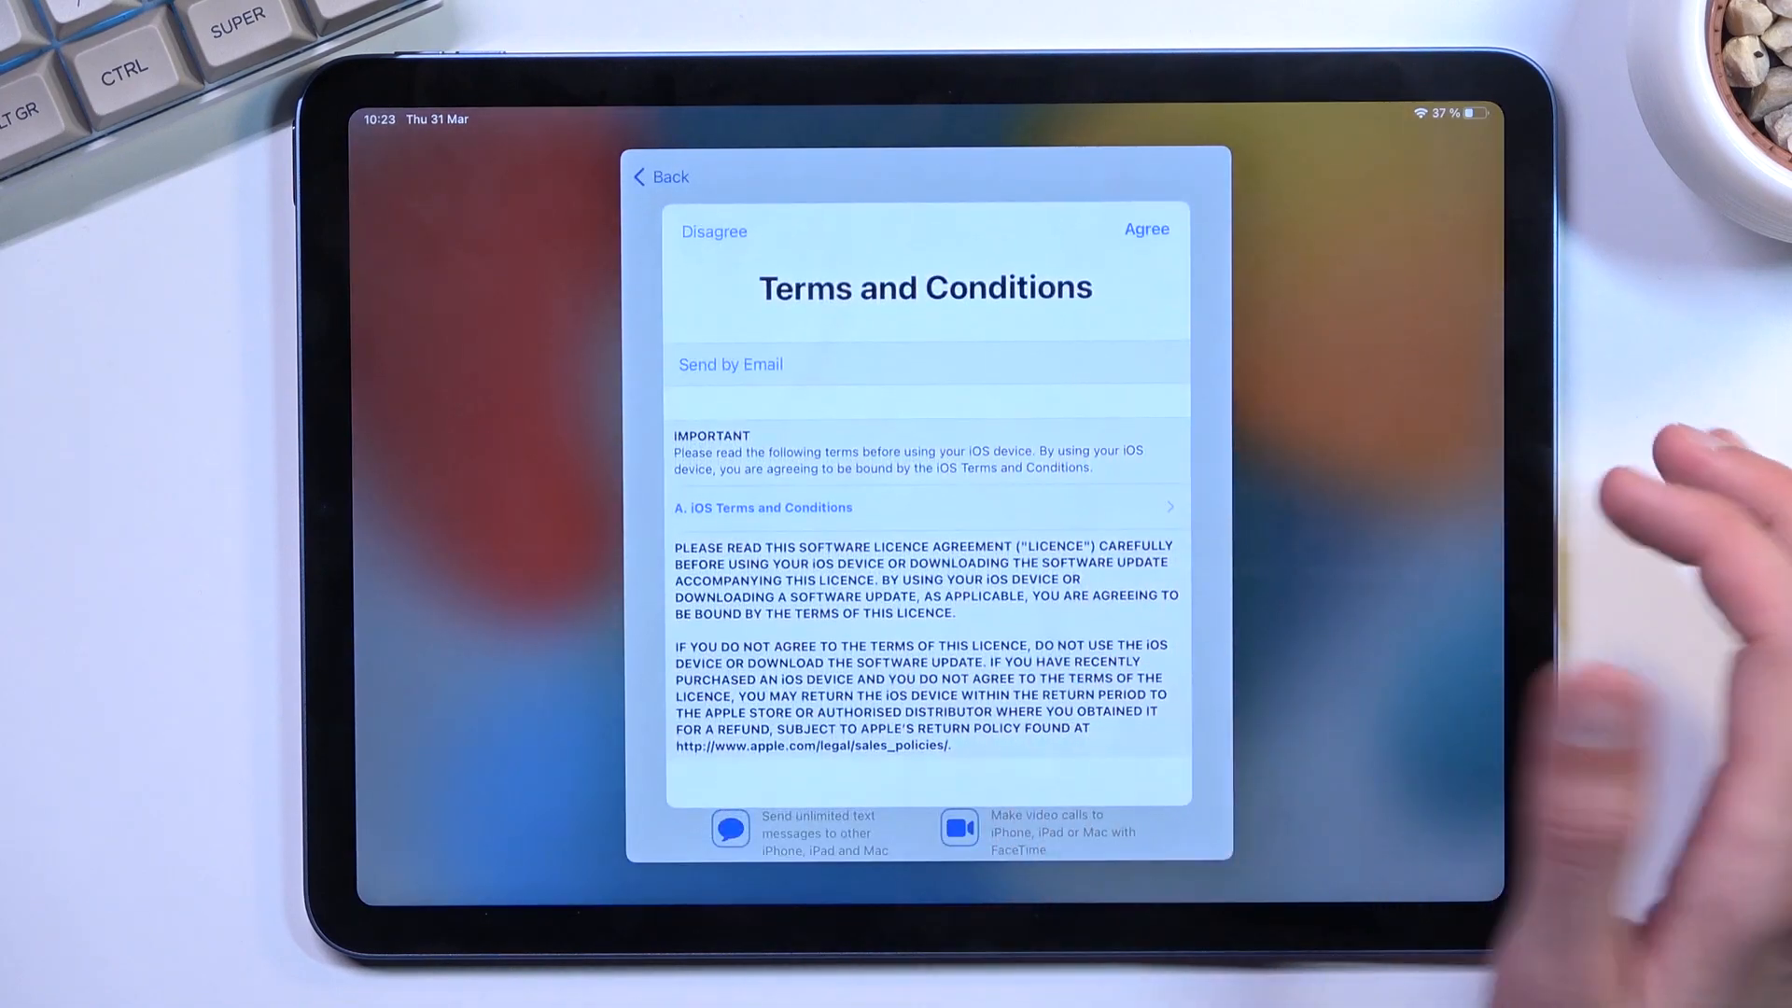
{"action": "left_click", "coordinate": [1146, 230]}
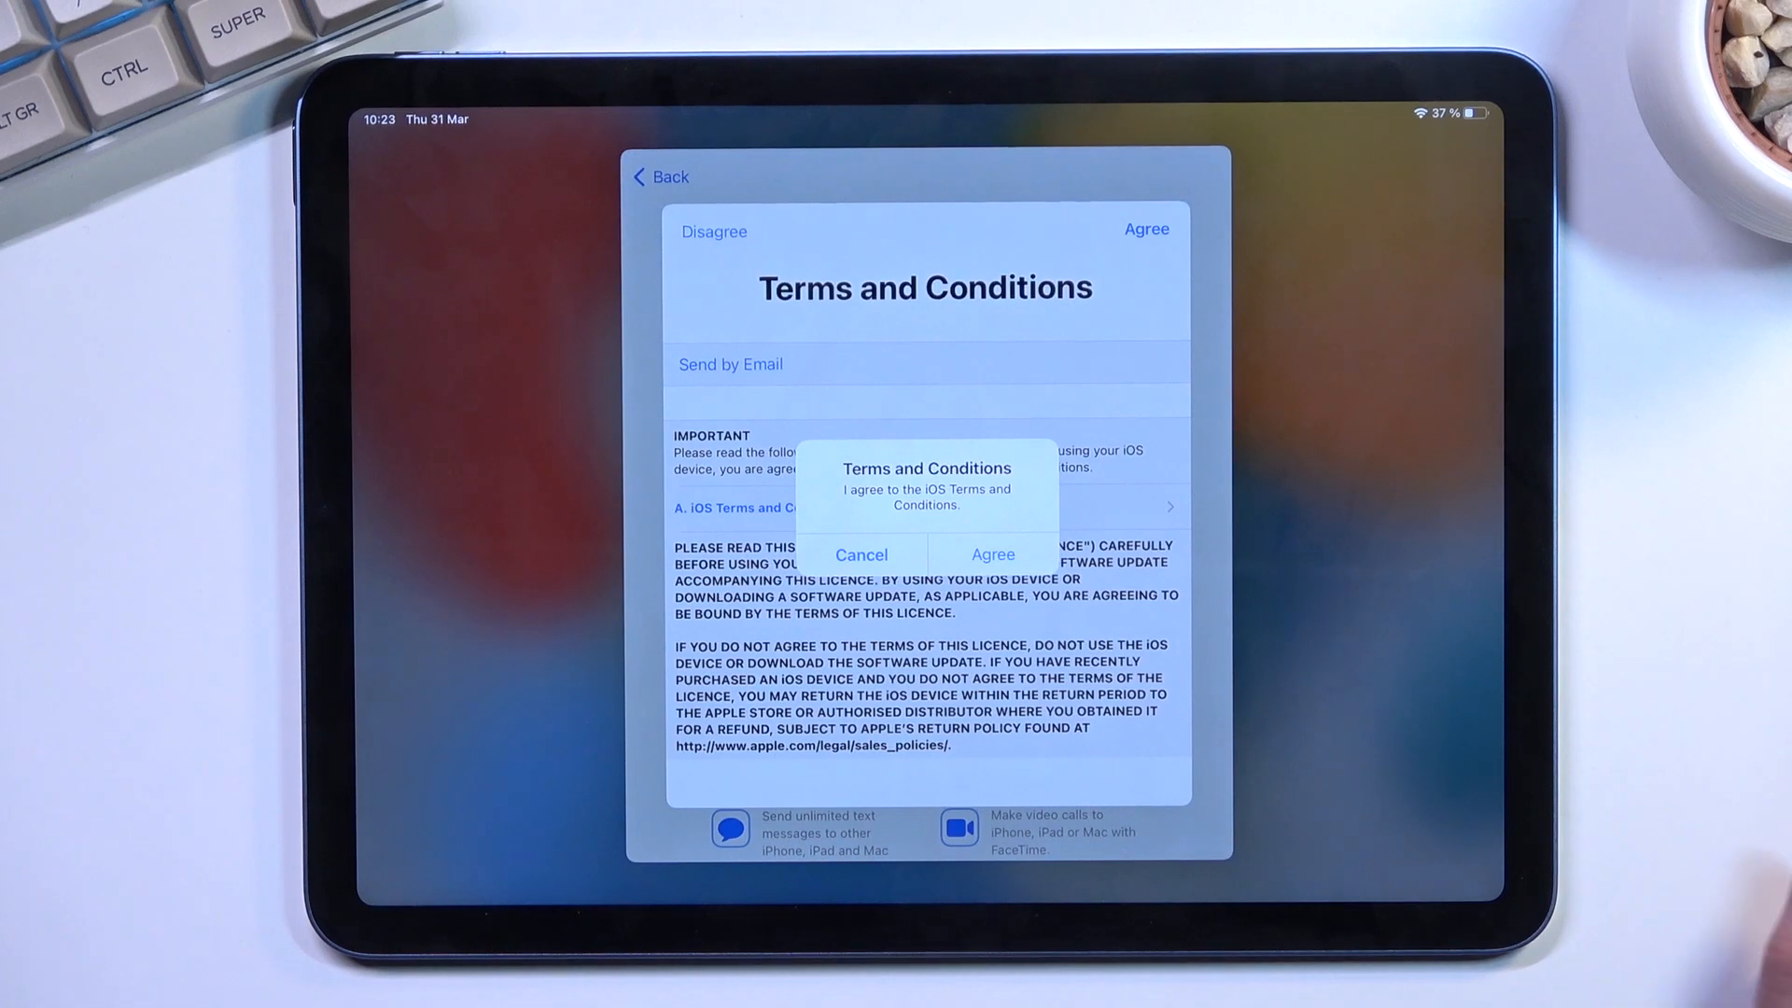
{"action": "left_click", "coordinate": [991, 555]}
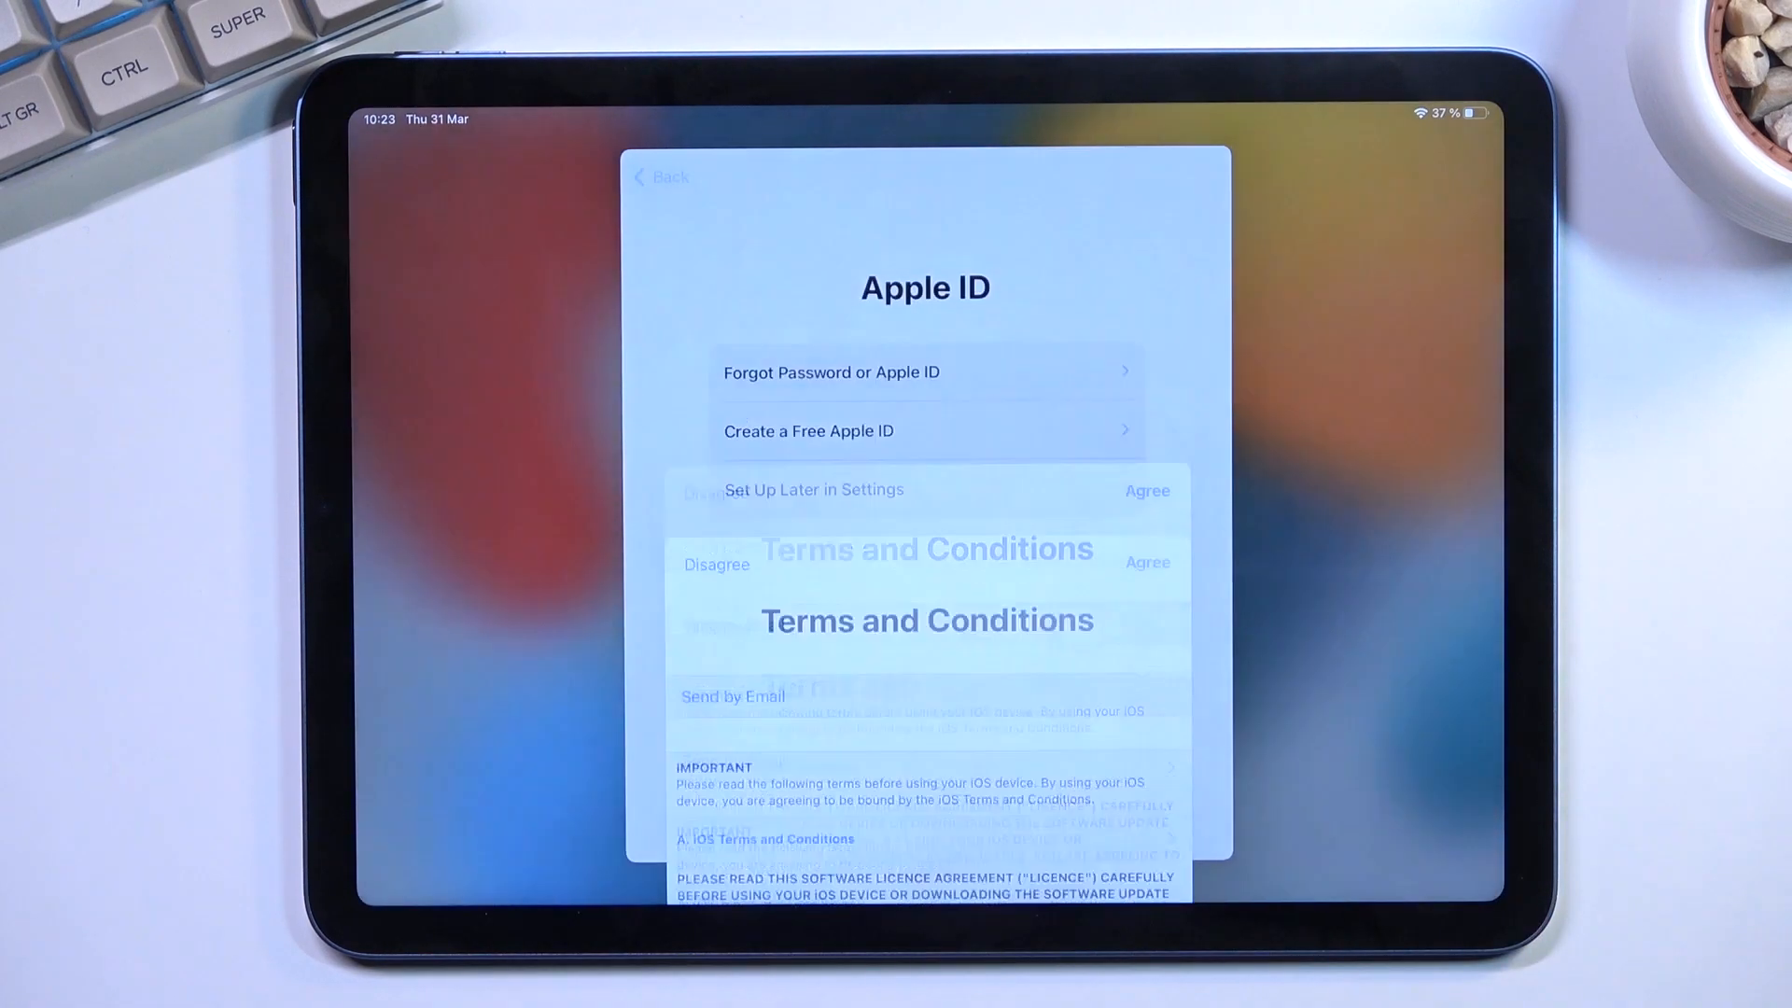
{"action": "left_click", "coordinate": [1148, 562]}
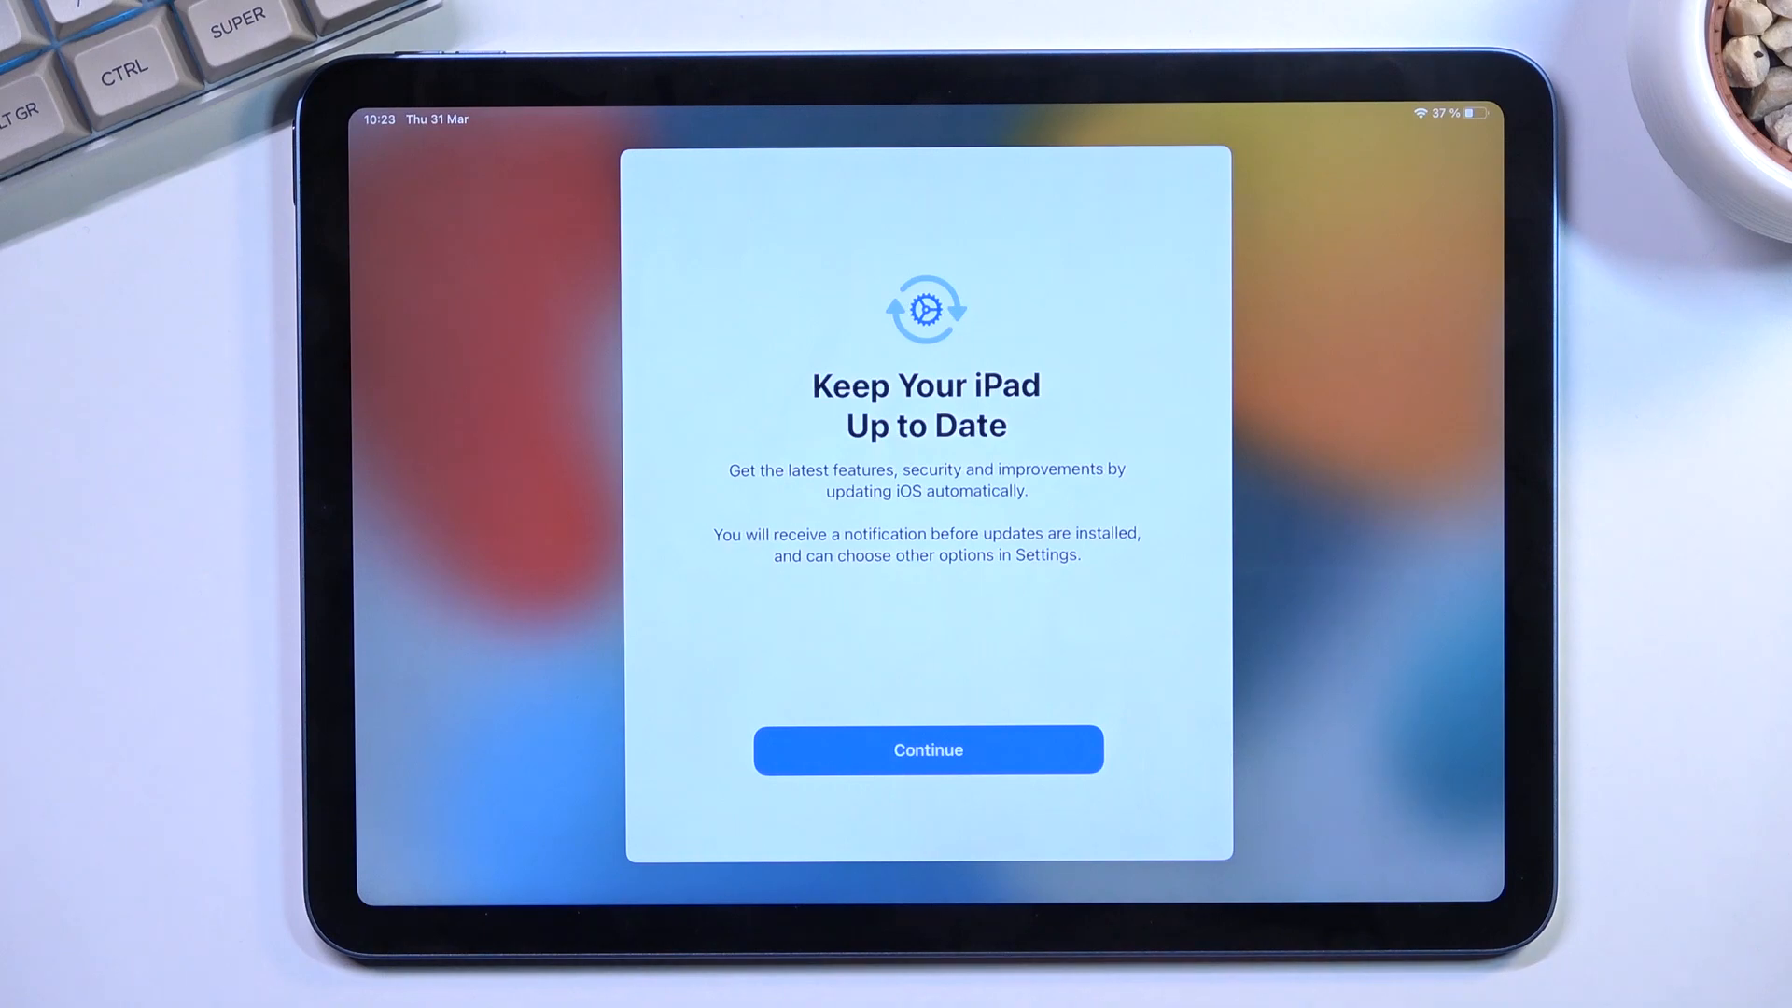
- Continue past Keep Your iPad Up to Date to reach Location Services
{"action": "left_click", "coordinate": [928, 750]}
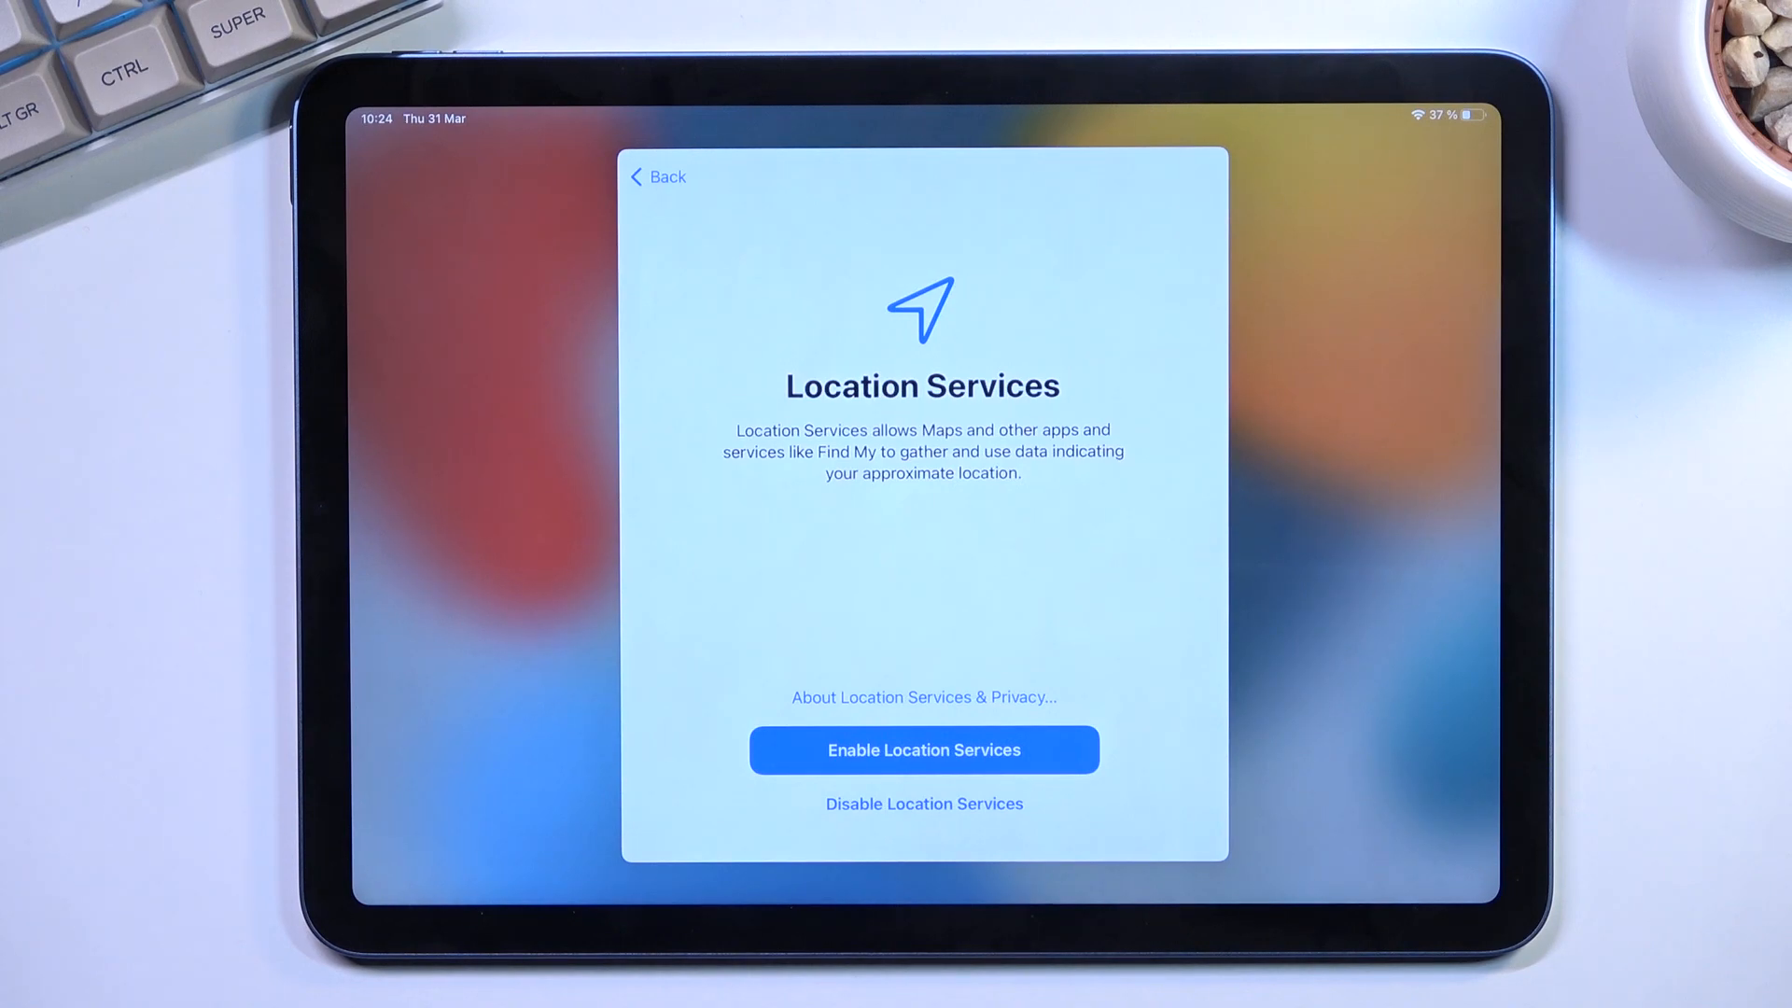
{"action": "mouse_move", "coordinate": [1508, 937]}
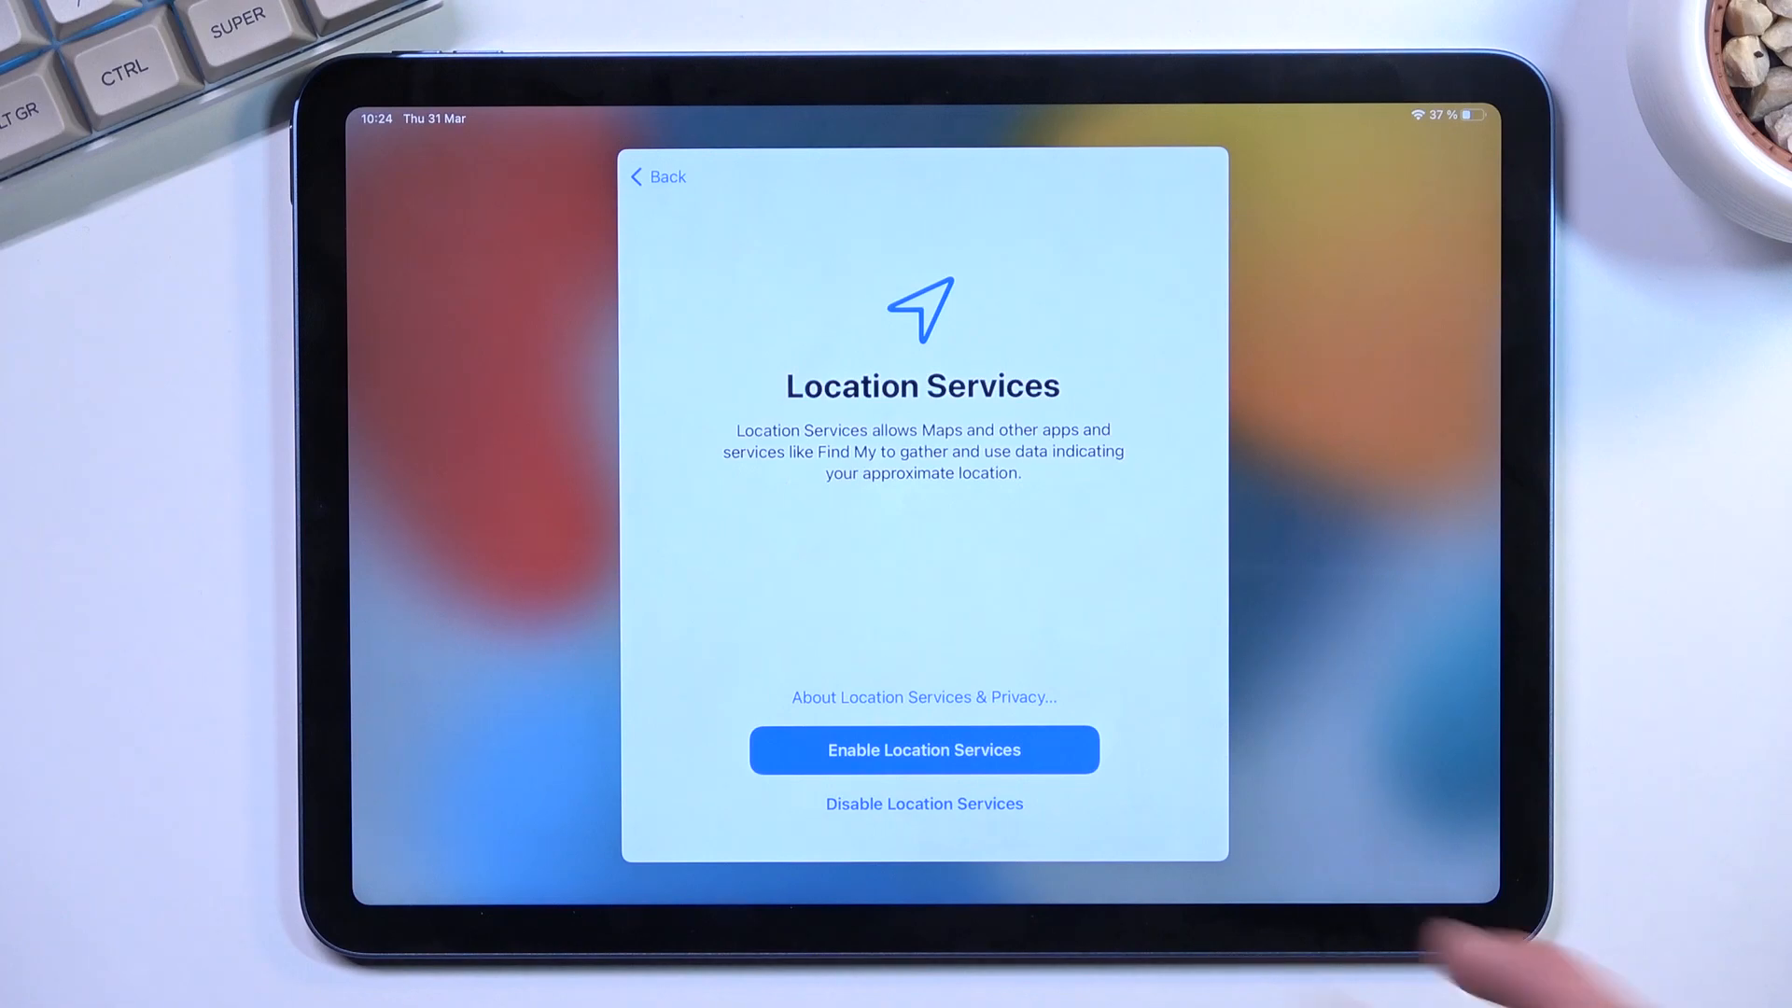
- Disable Location Services and skip the Screen Time step
{"action": "left_click", "coordinate": [924, 803]}
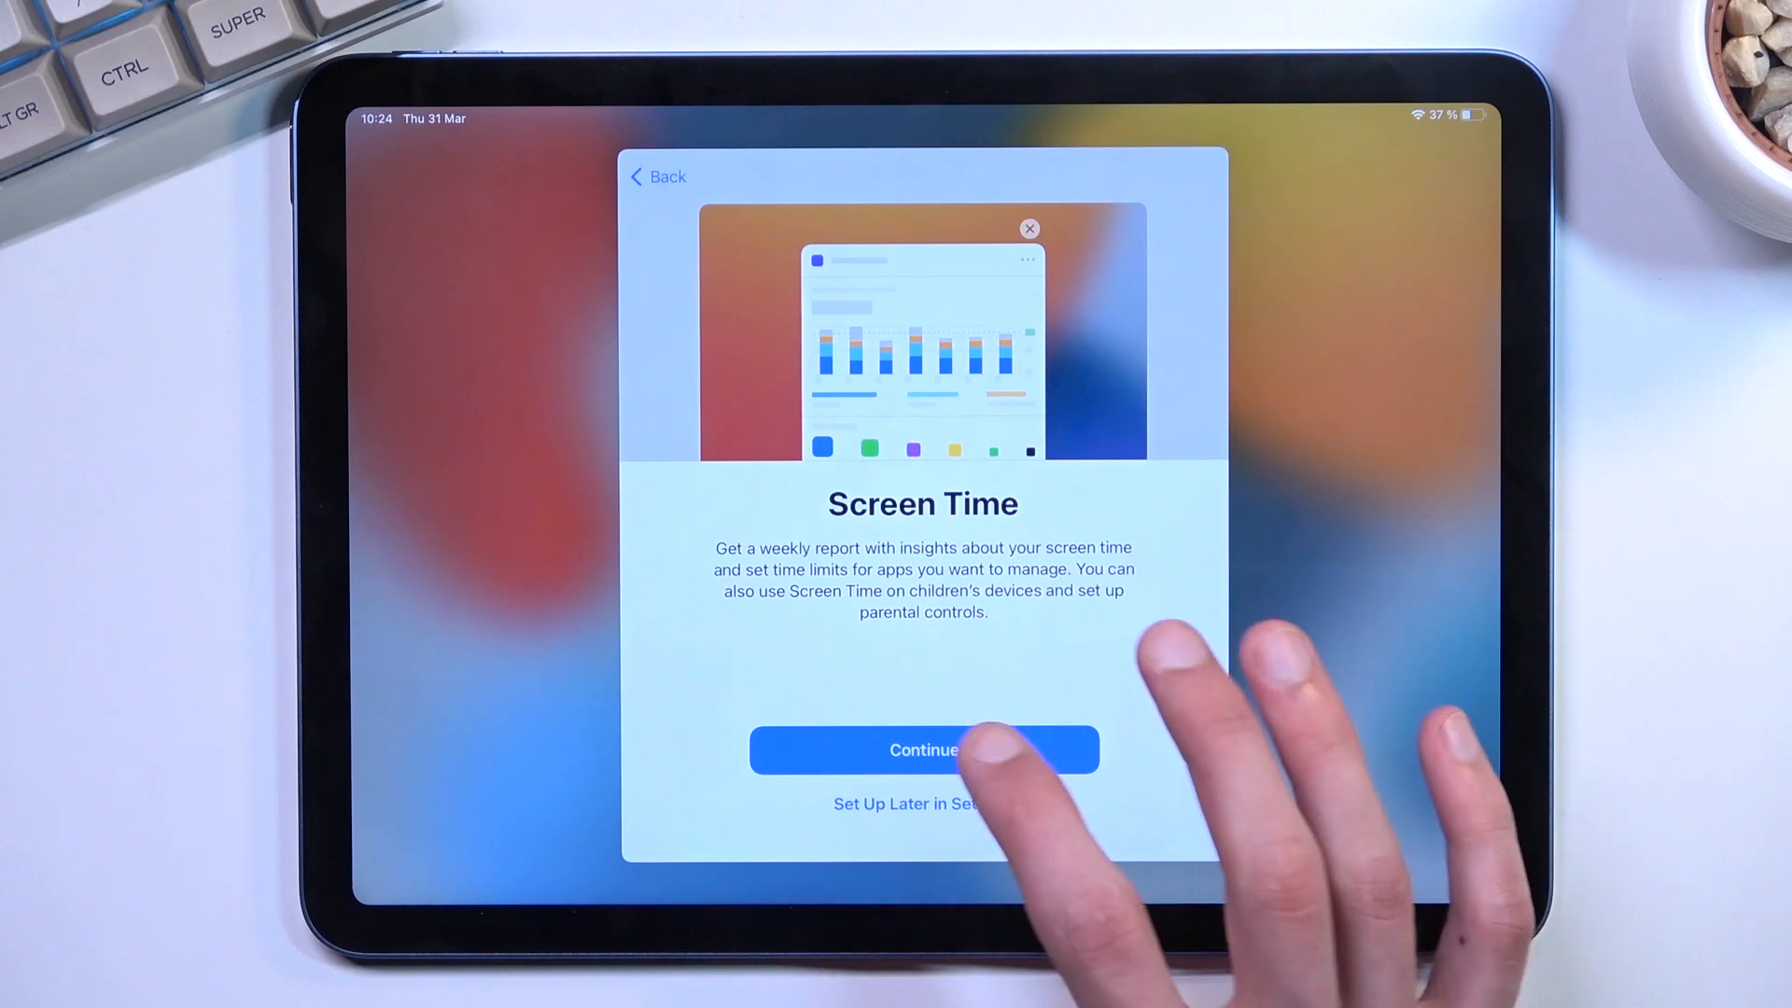
{"action": "left_click", "coordinate": [922, 751]}
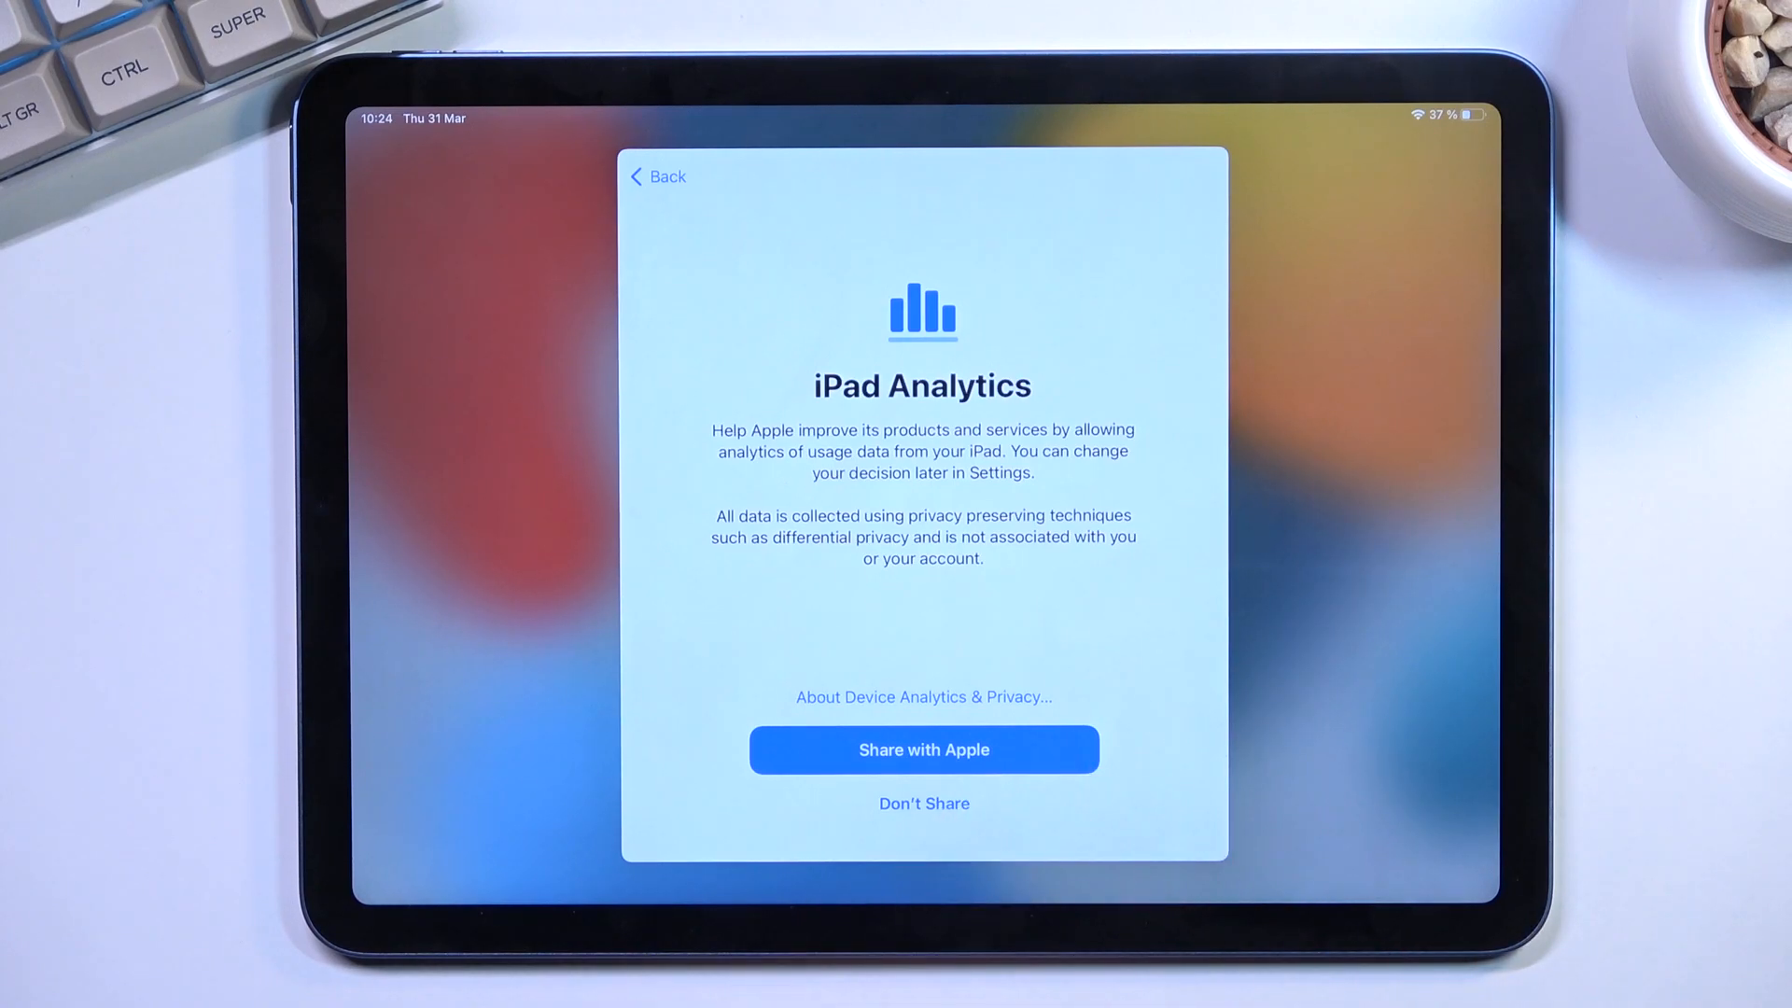
{"action": "left_click", "coordinate": [922, 750]}
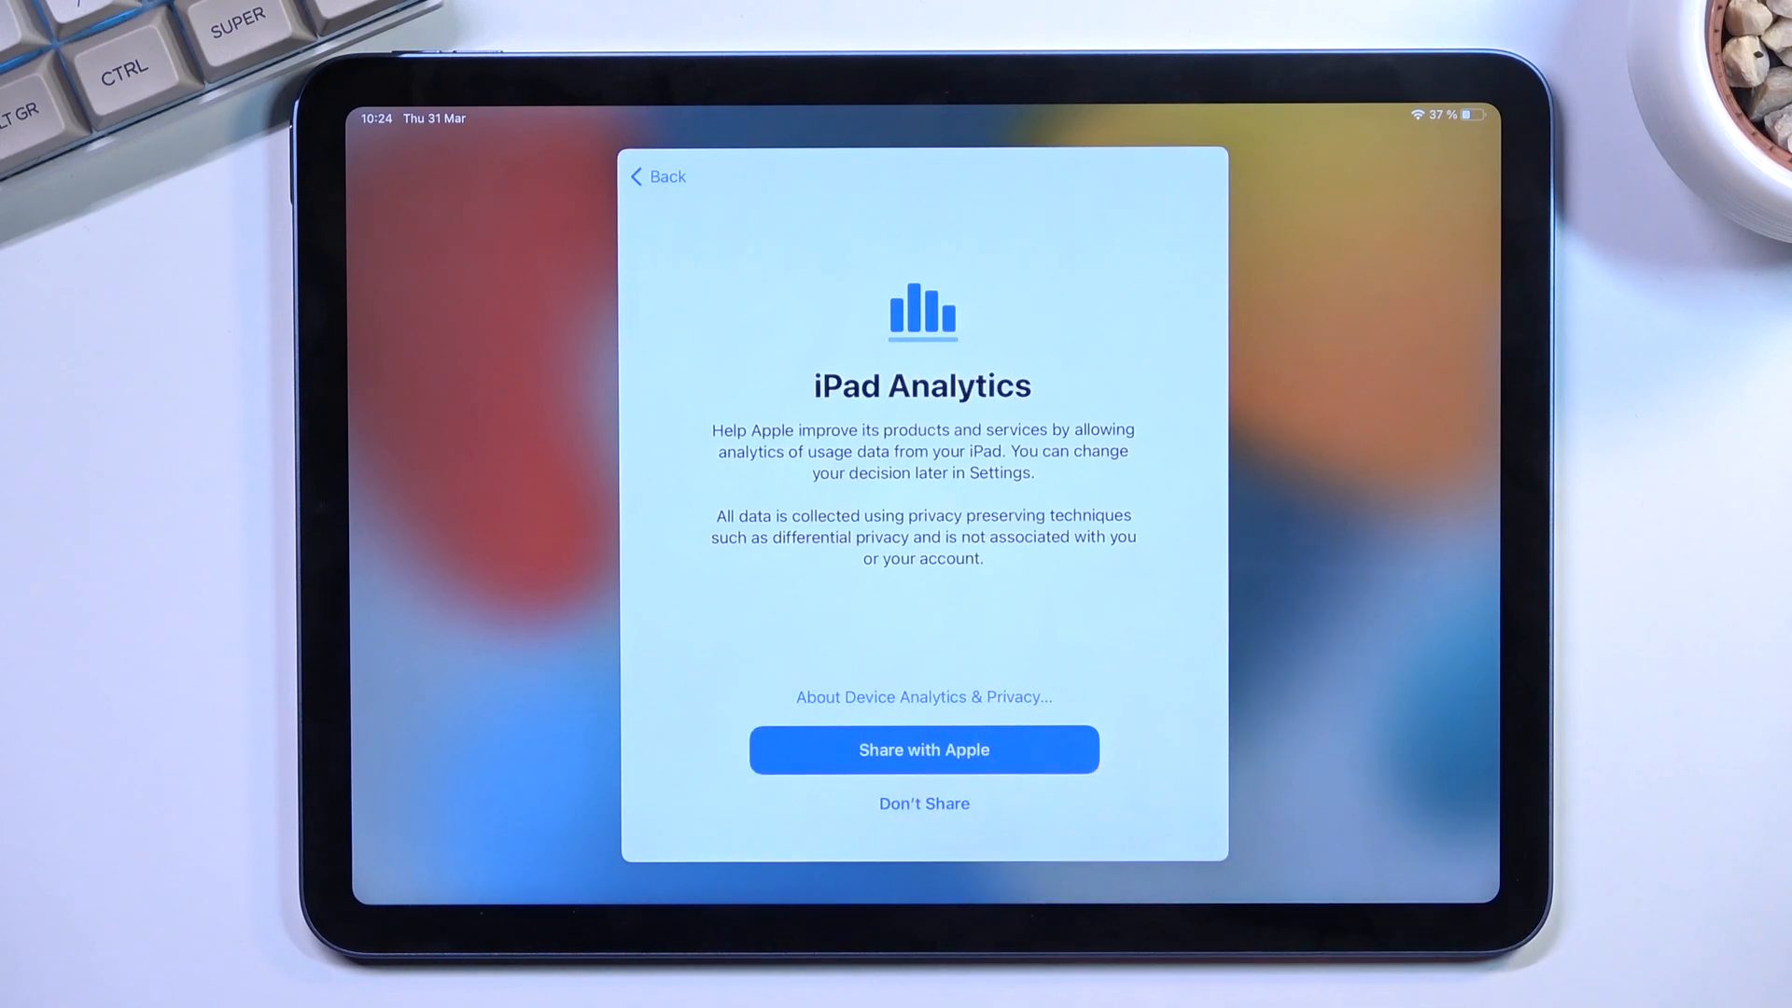
- Decline analytics sharing, keep Light appearance, and Get Started to reach the home screen
{"action": "left_click", "coordinate": [922, 750]}
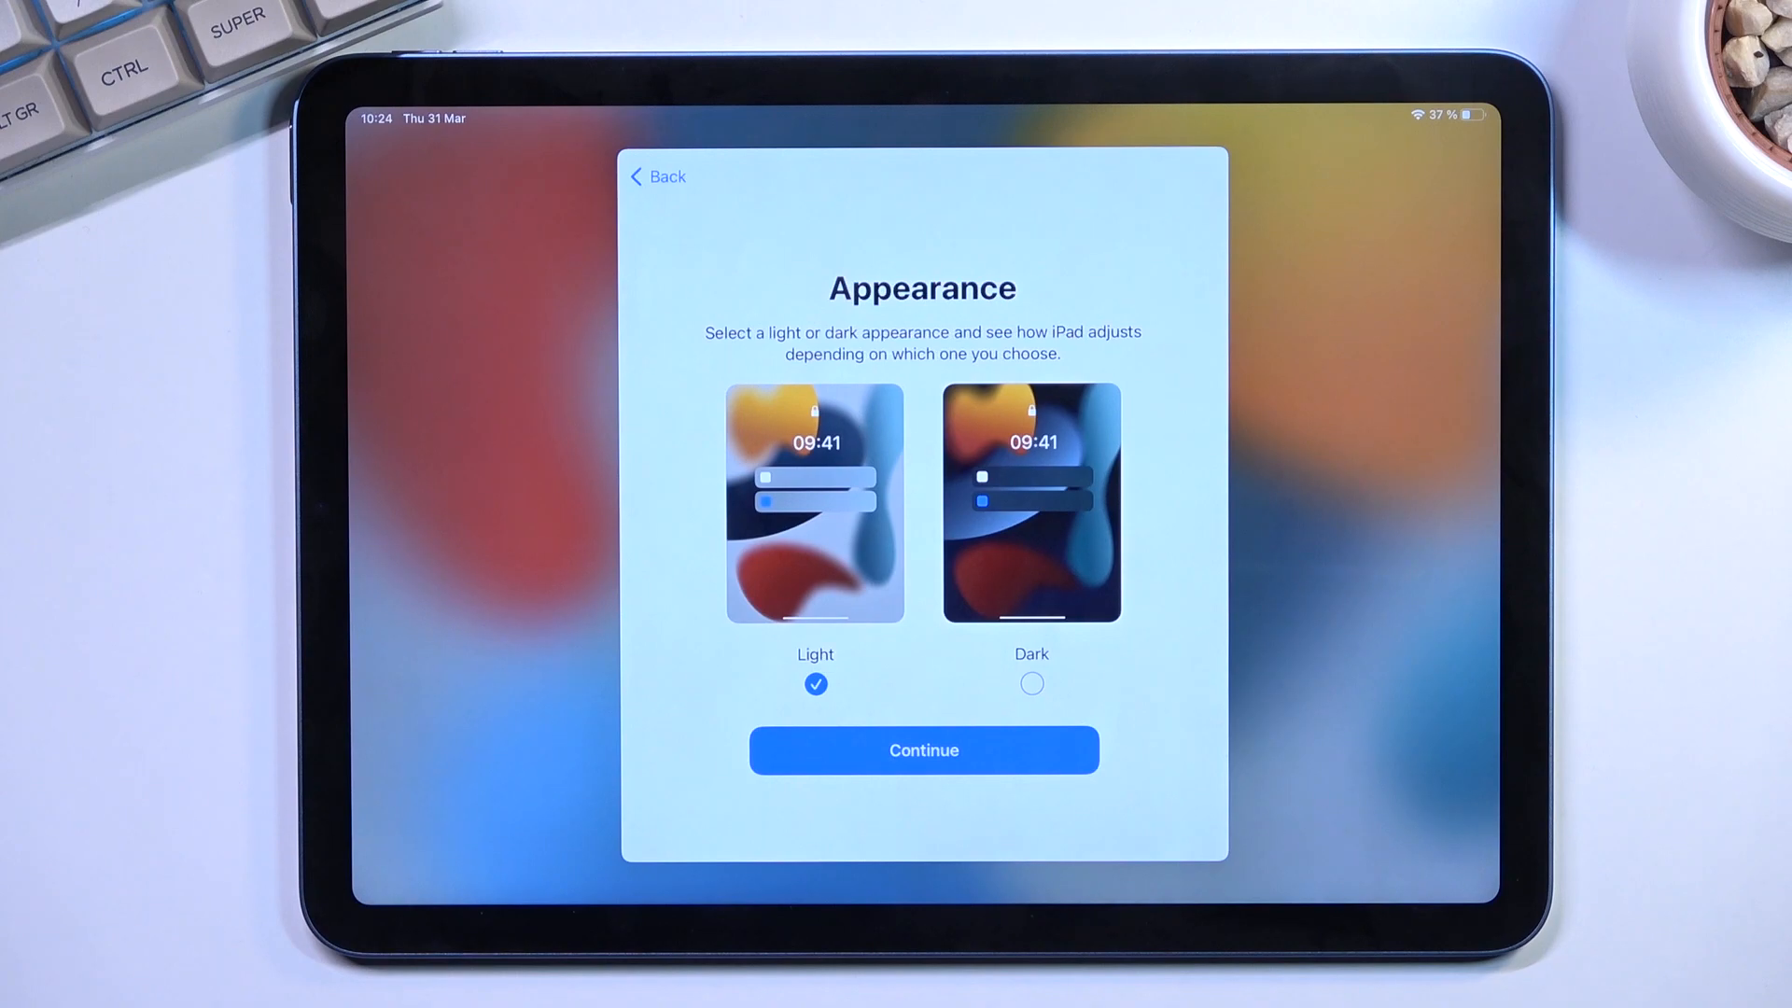
{"action": "left_click", "coordinate": [924, 750]}
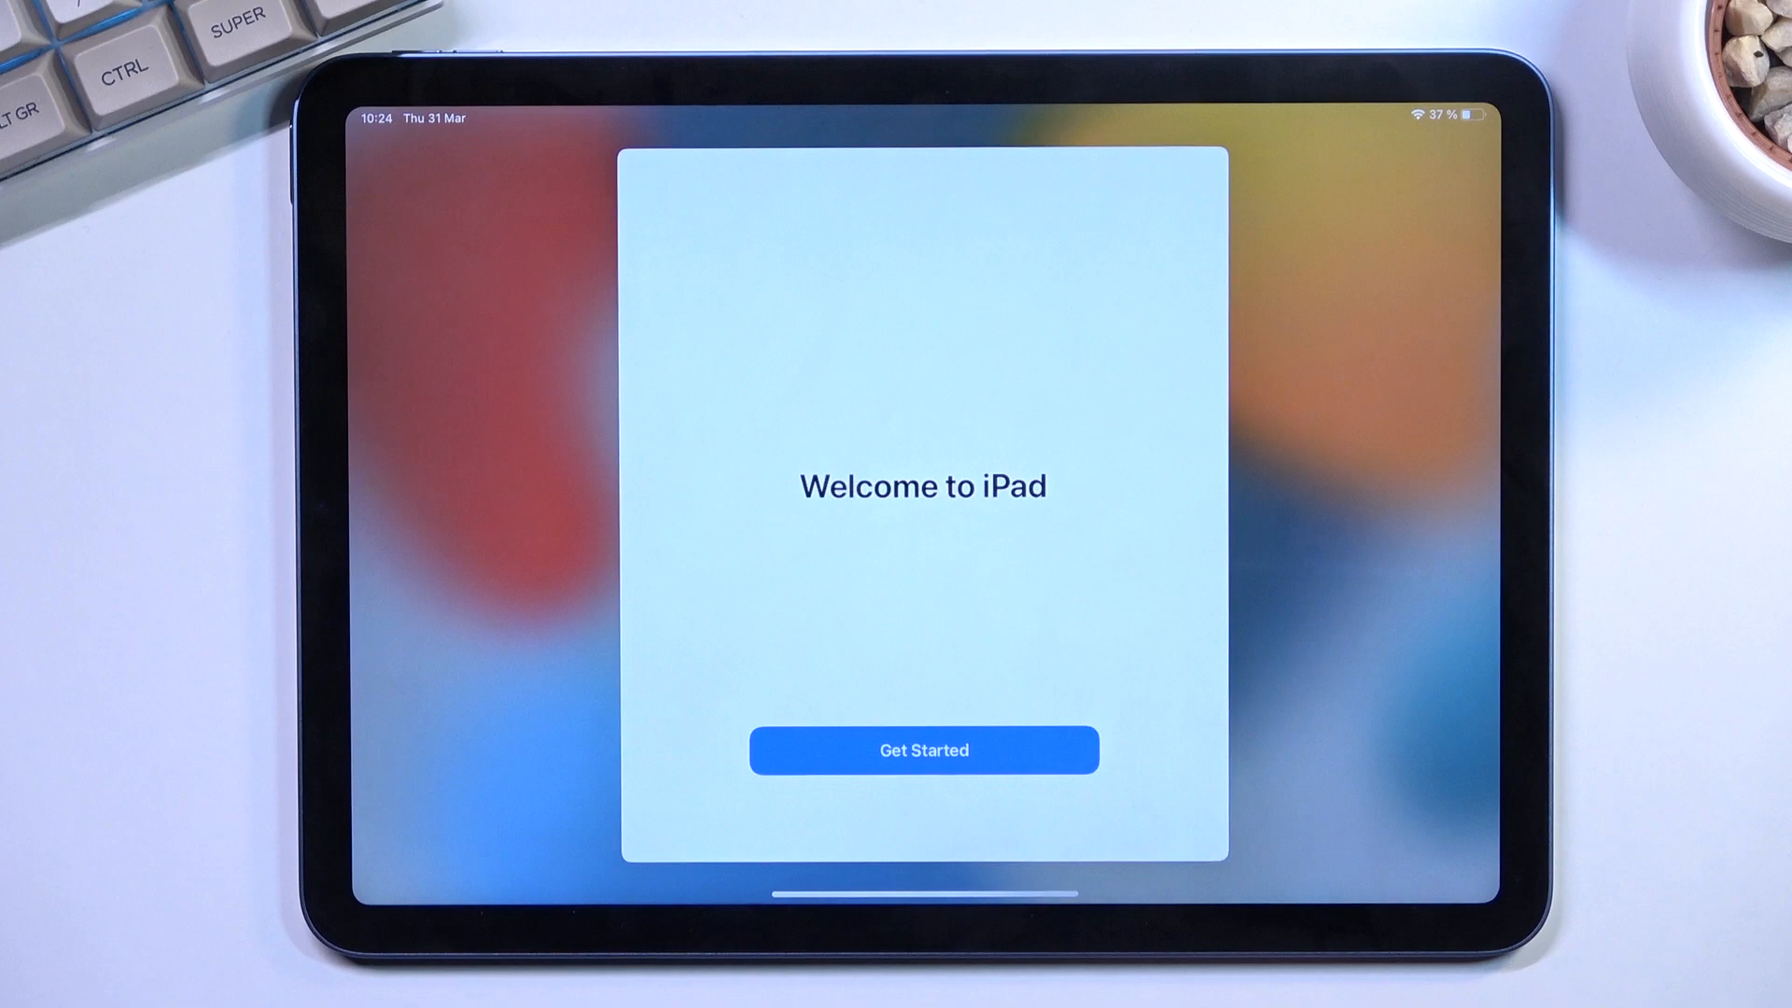
{"action": "left_click", "coordinate": [921, 750]}
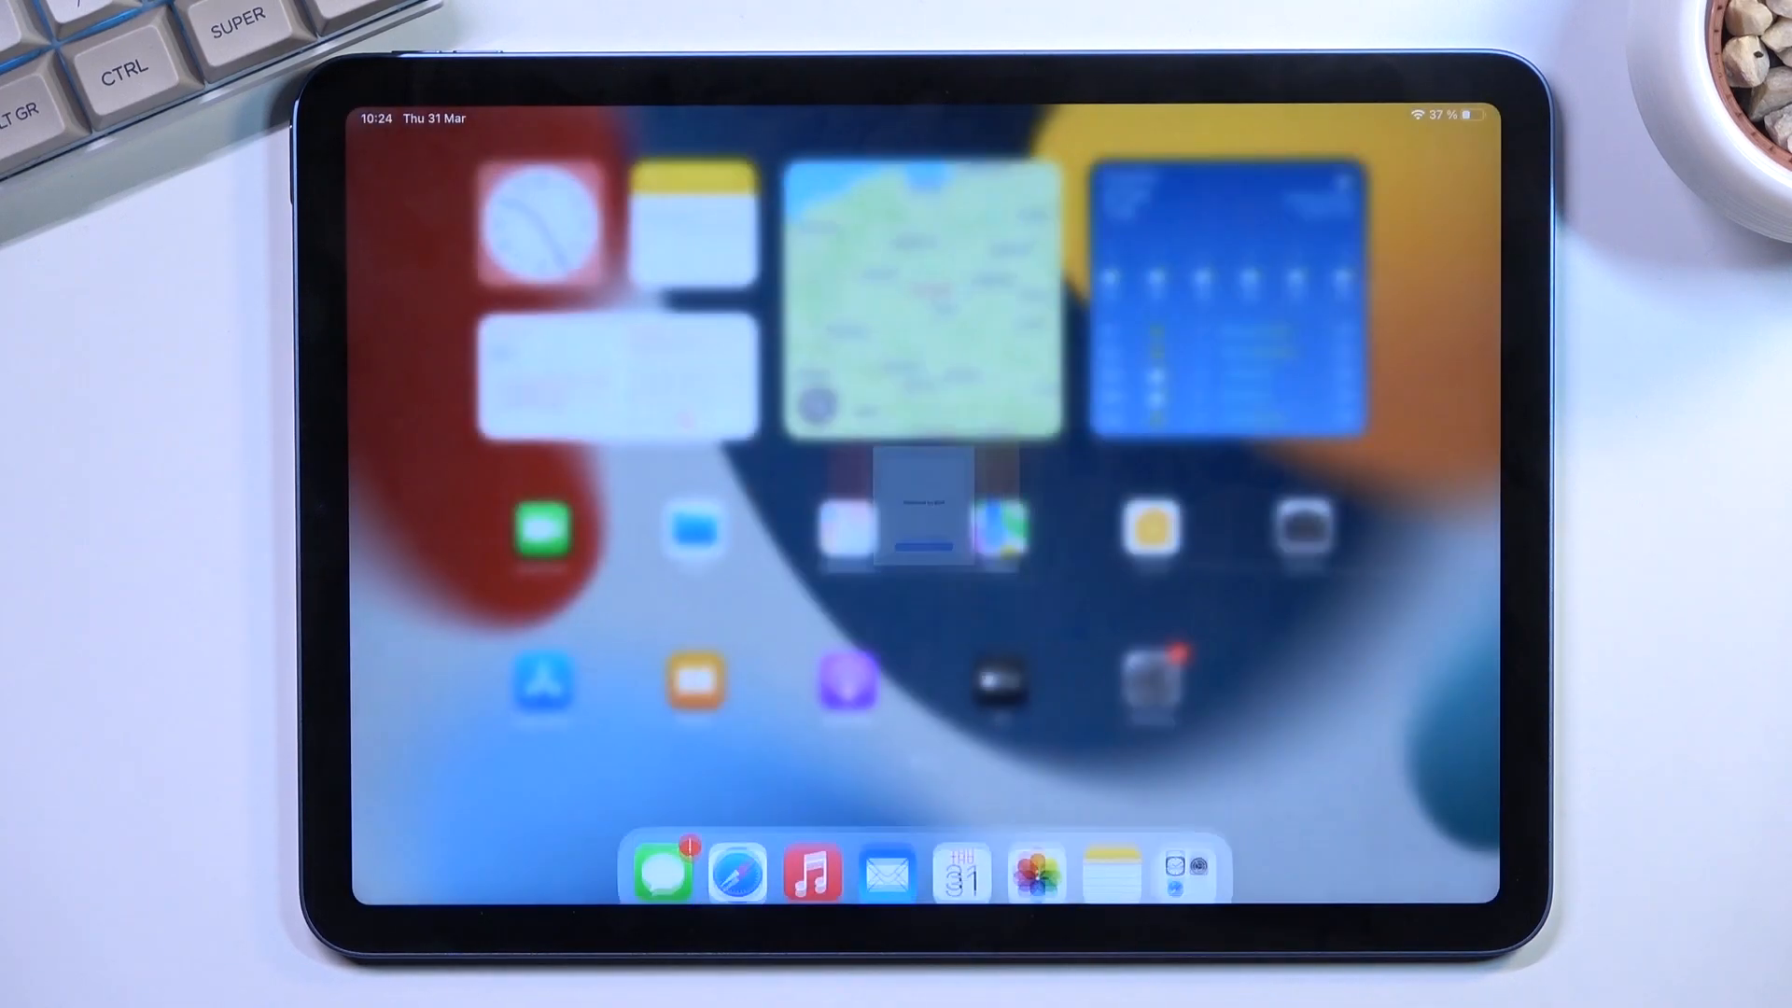